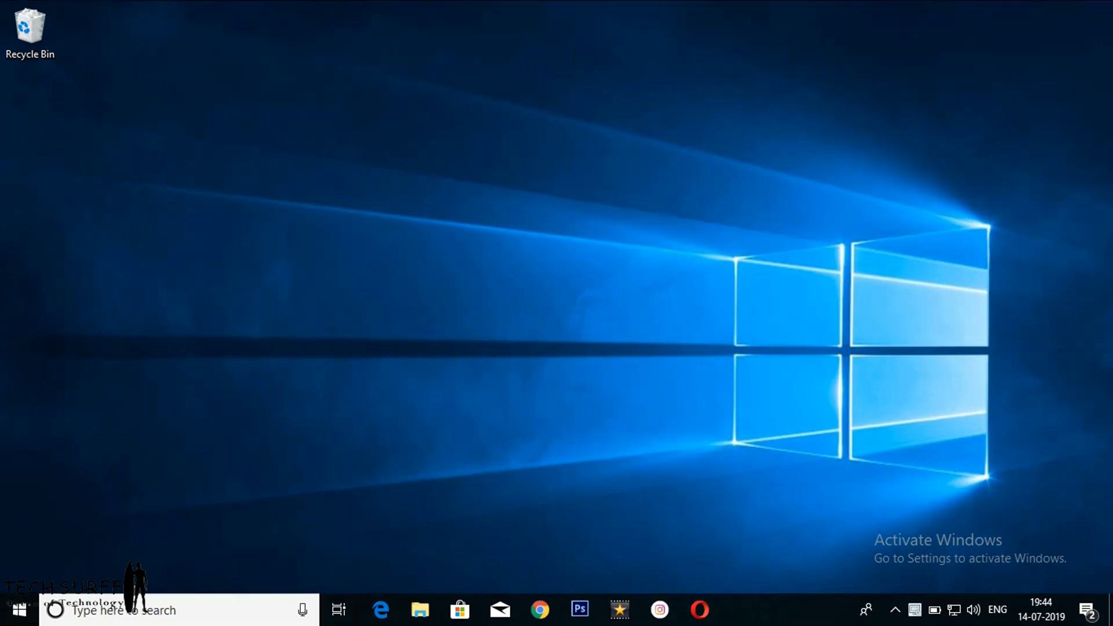
Launch Chrome and search Google for 'google adwords'.
click(539, 610)
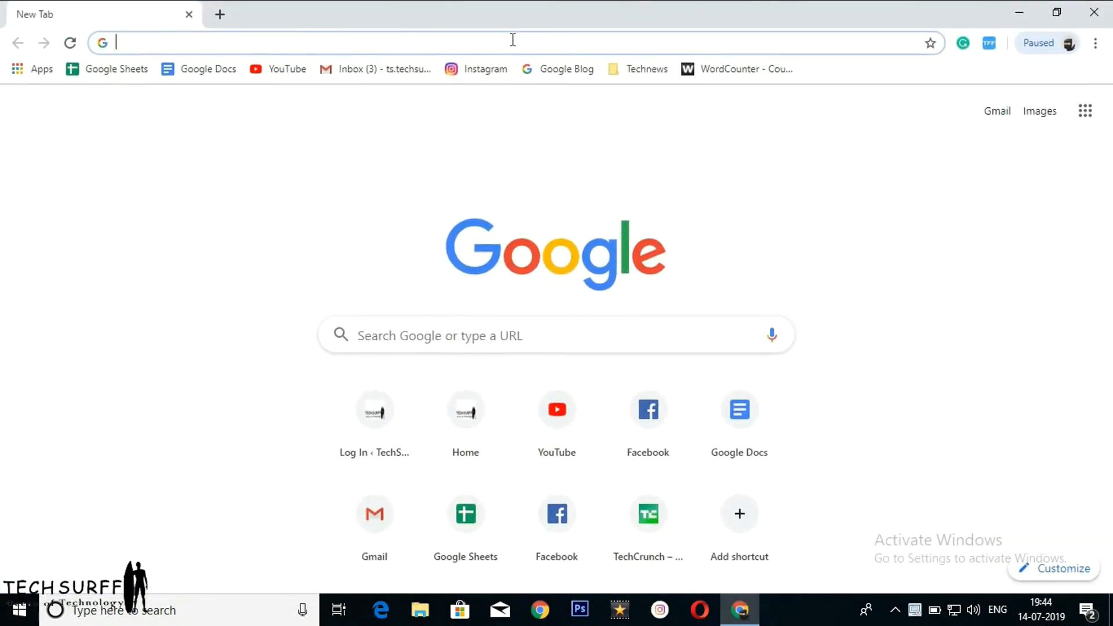
text(google)
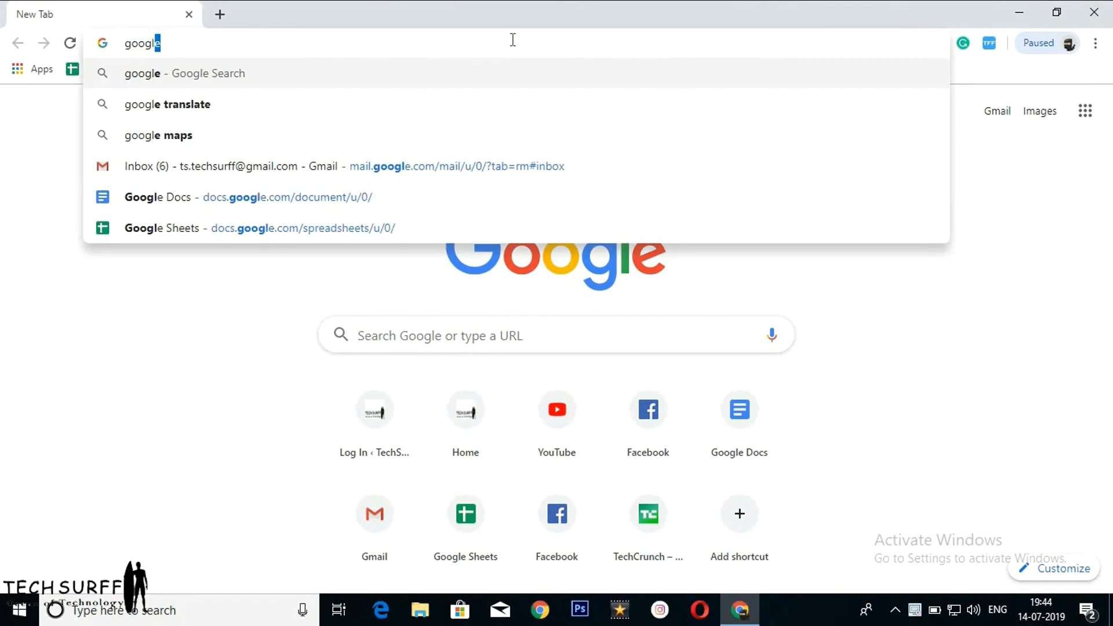
text(adwords)
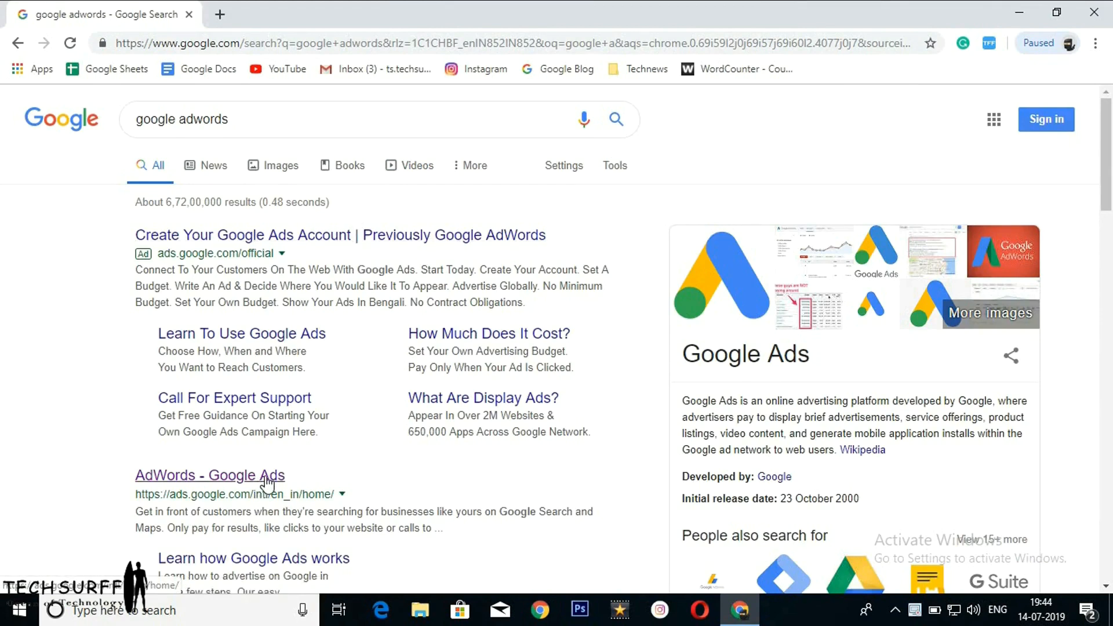
Reach the Google Ads sign-in page from the AdWords search result.
click(208, 475)
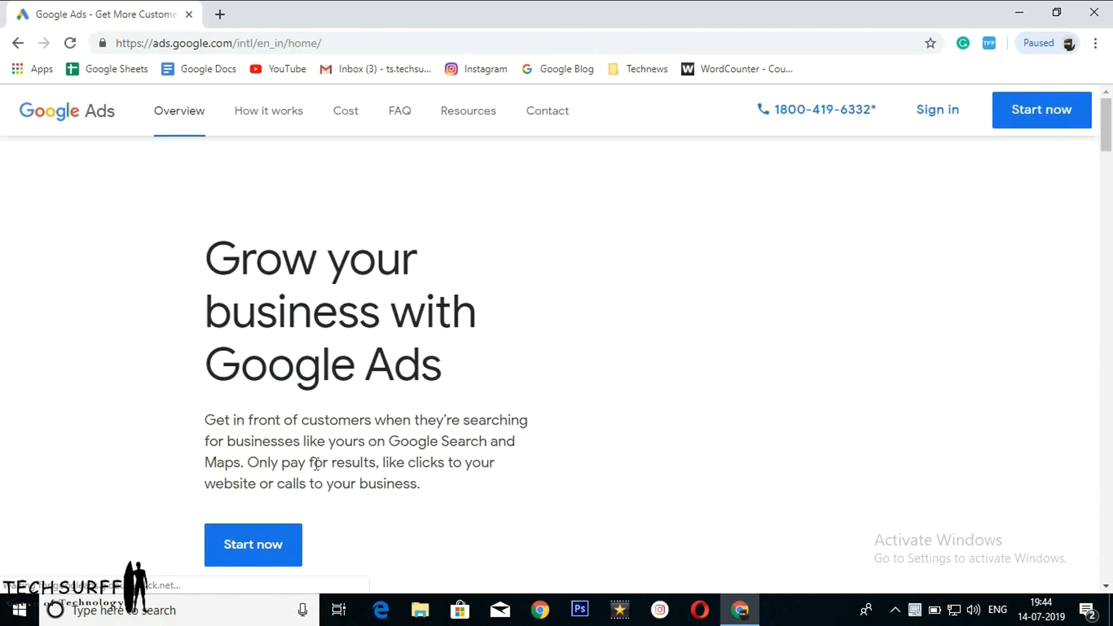
click(937, 110)
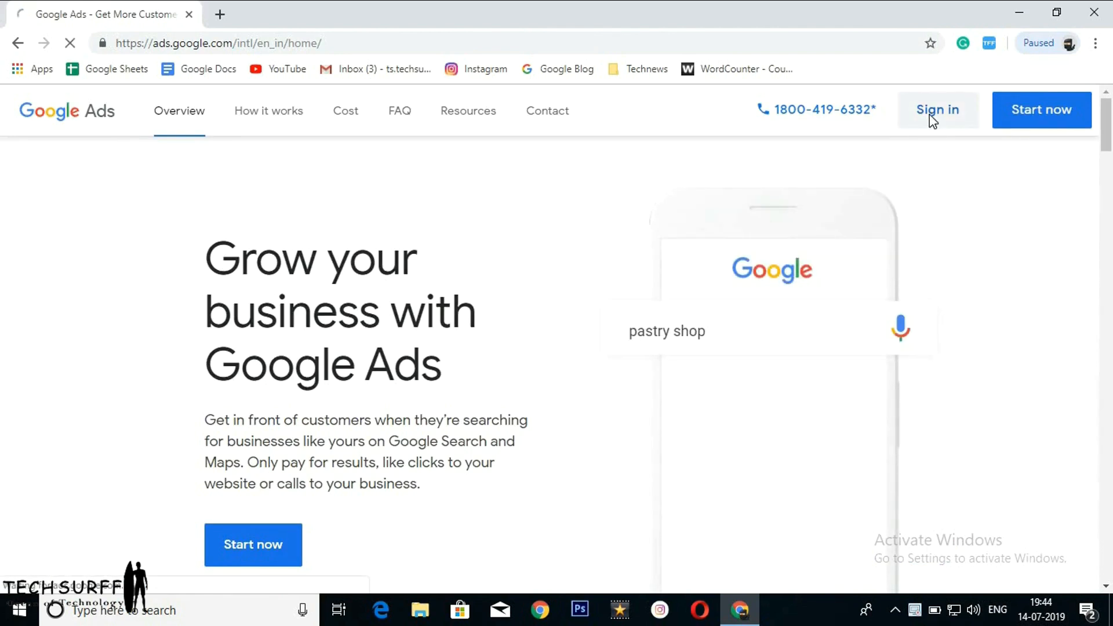
click(938, 110)
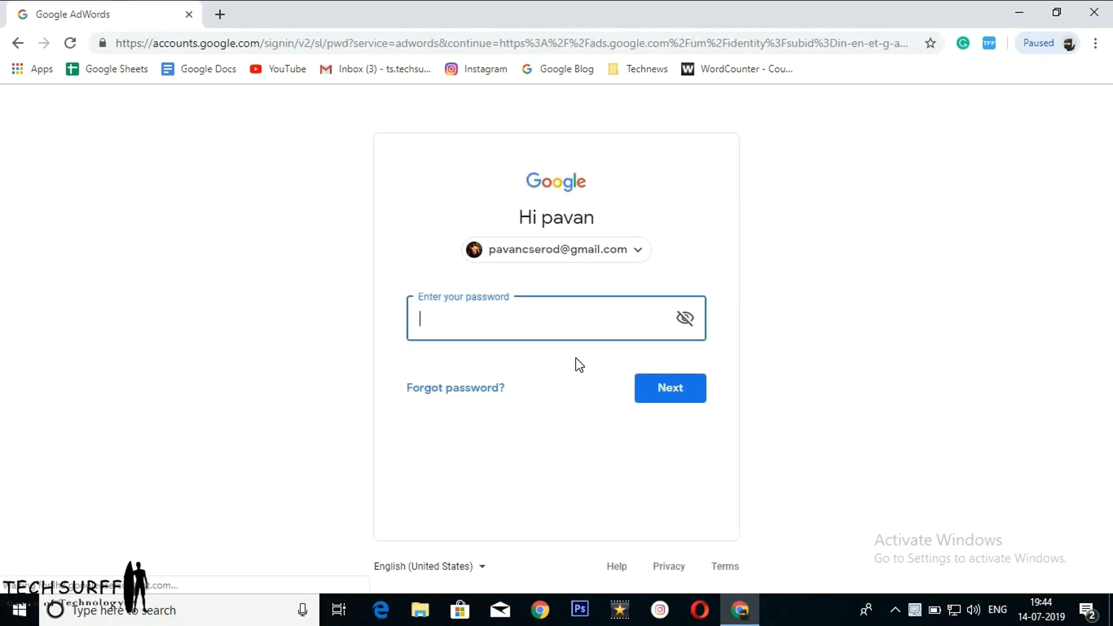
Sign in to Google Ads by entering and submitting the account password.
text(•)
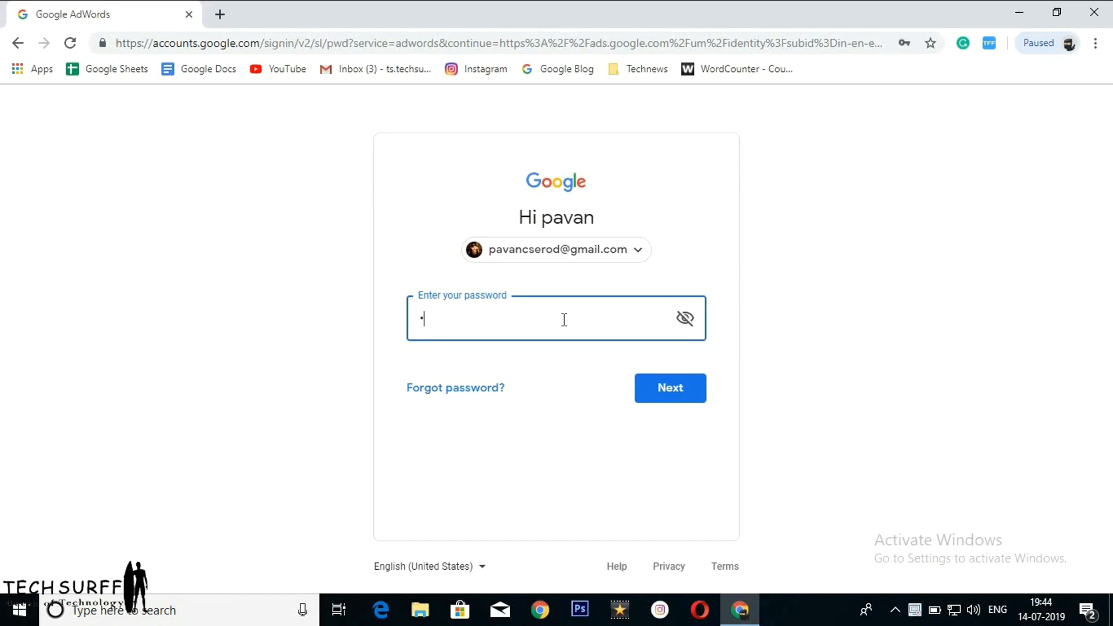
text(password)
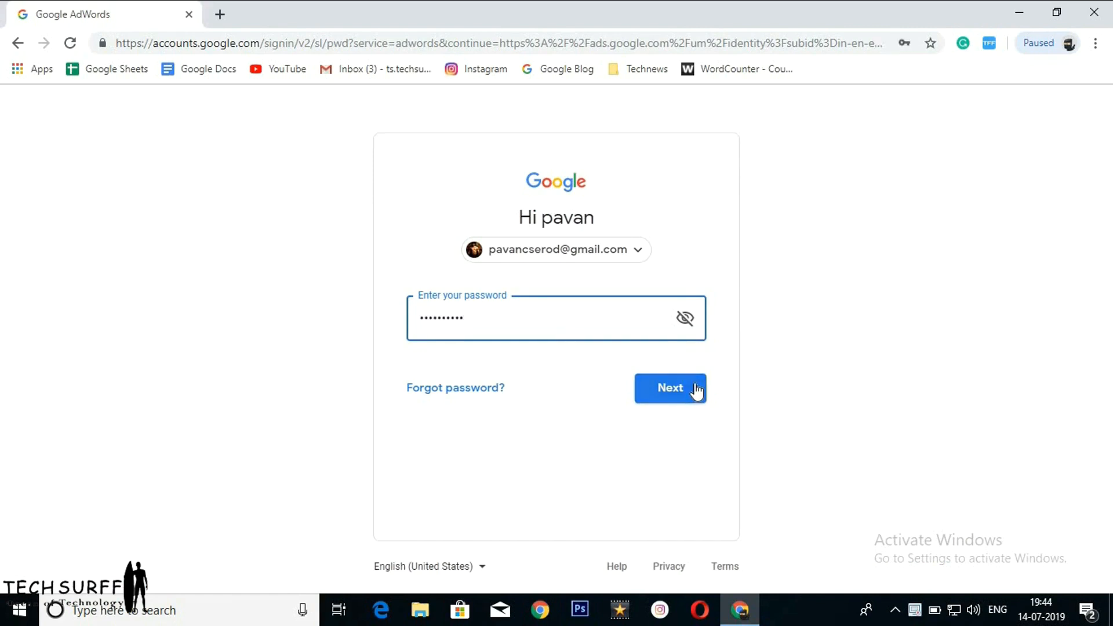
click(669, 387)
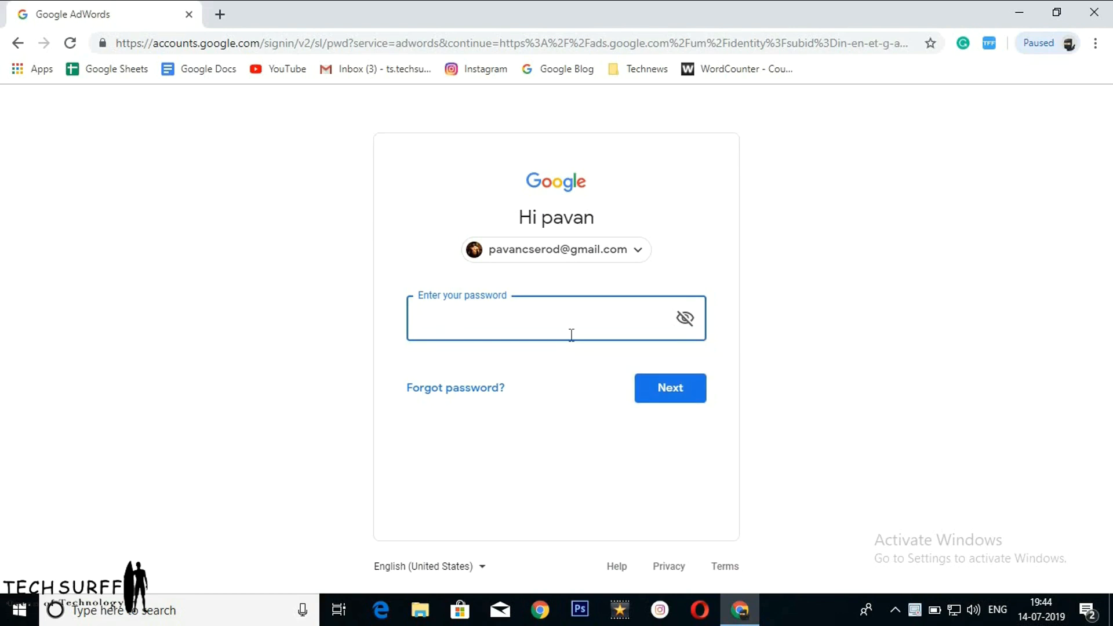
text(password)
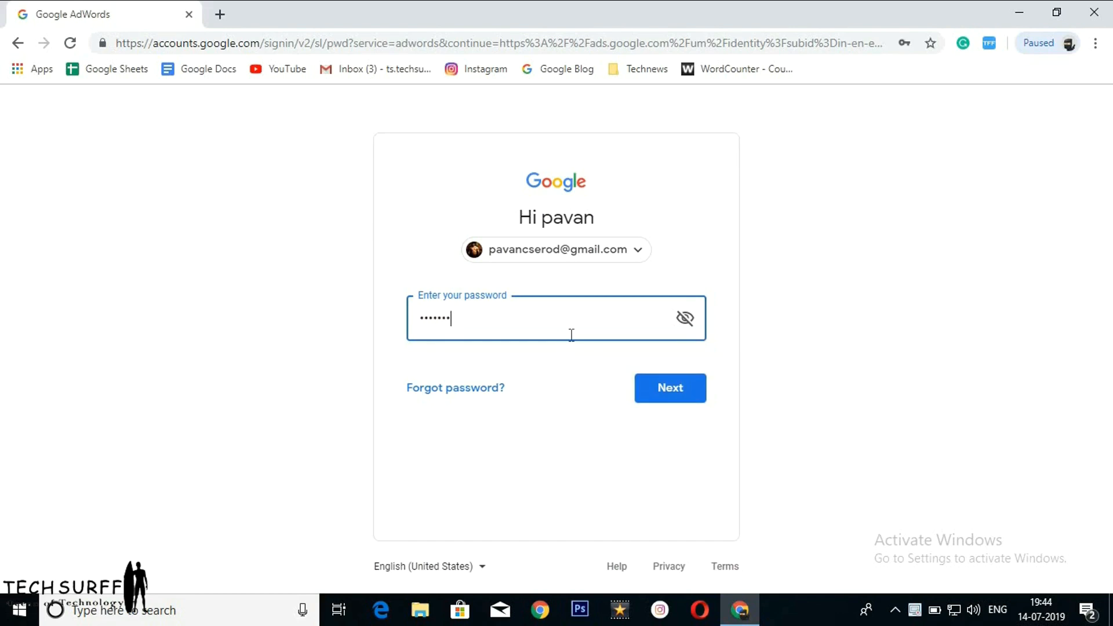
click(669, 387)
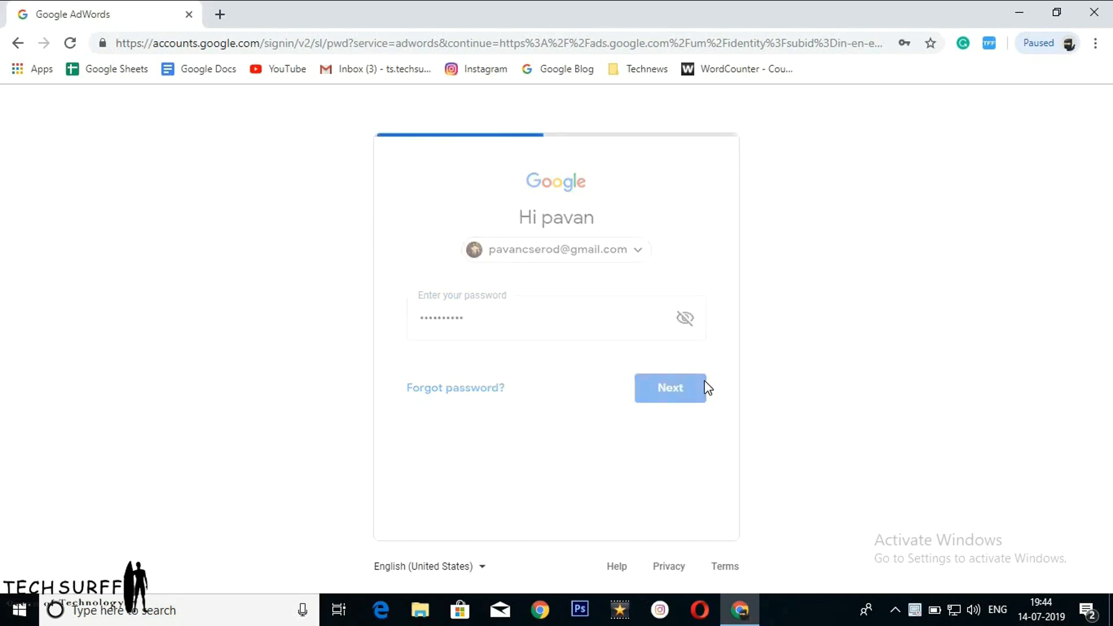
click(669, 387)
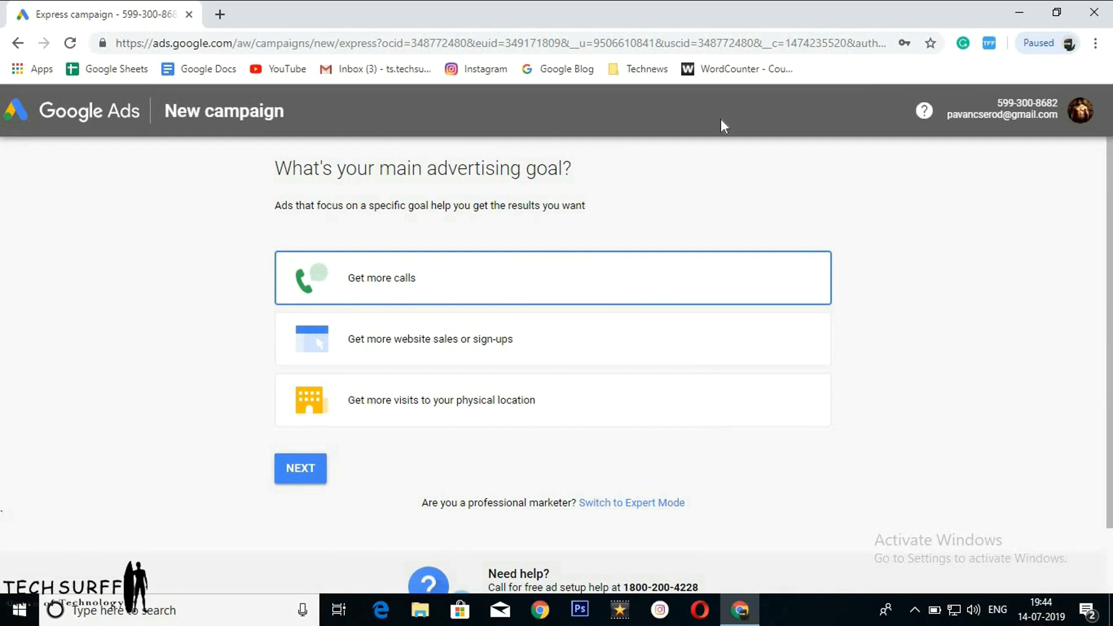
mouse_move(84, 160)
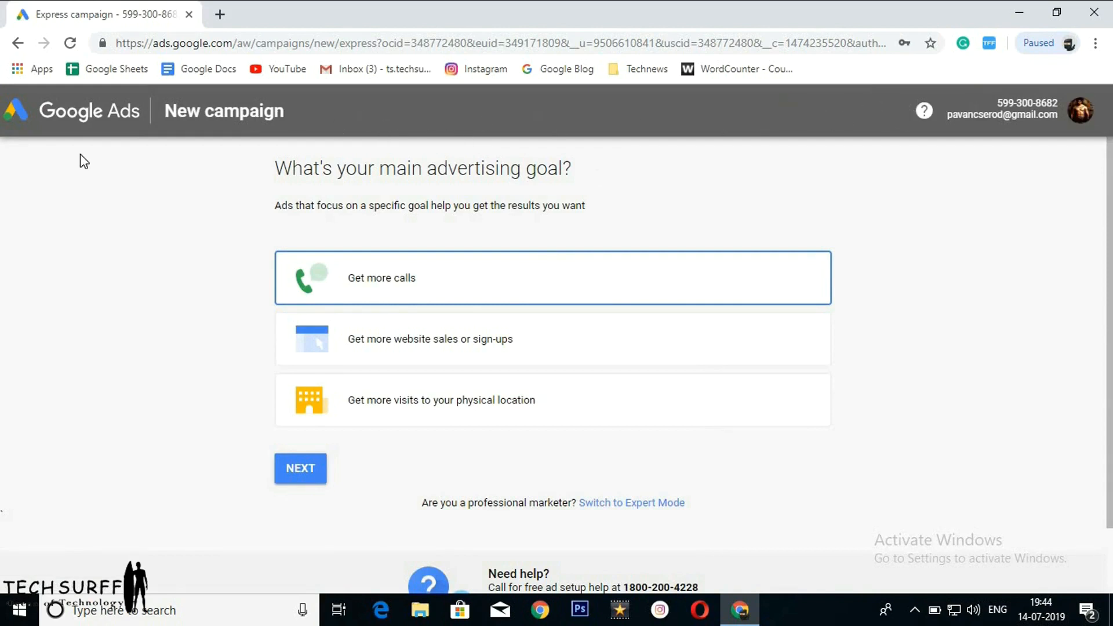
mouse_move(82, 409)
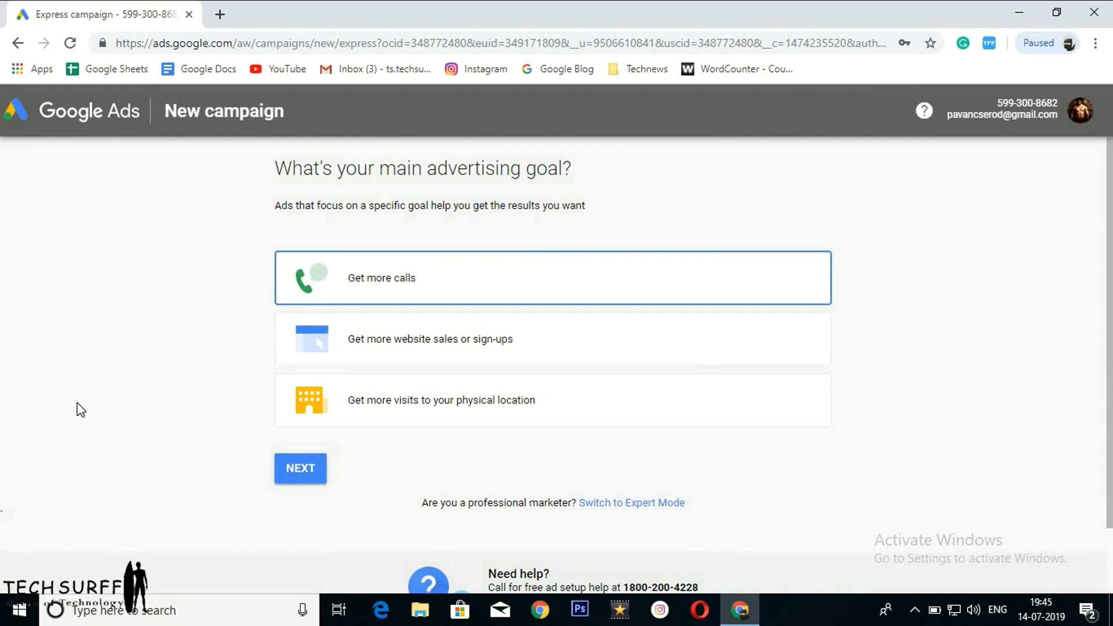
mouse_move(449, 257)
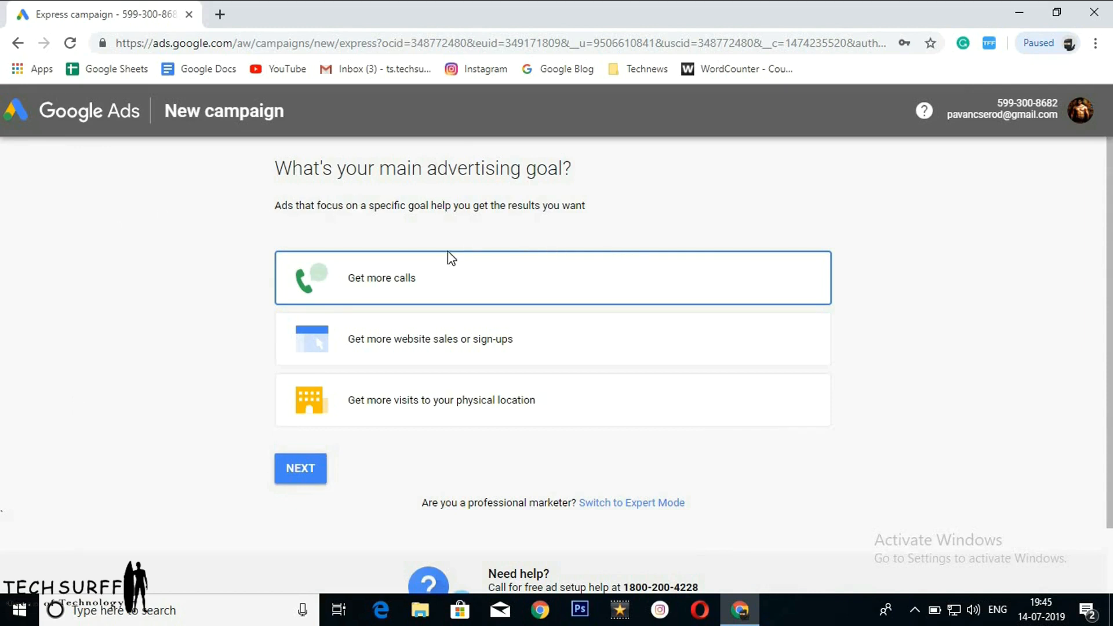
mouse_move(481, 338)
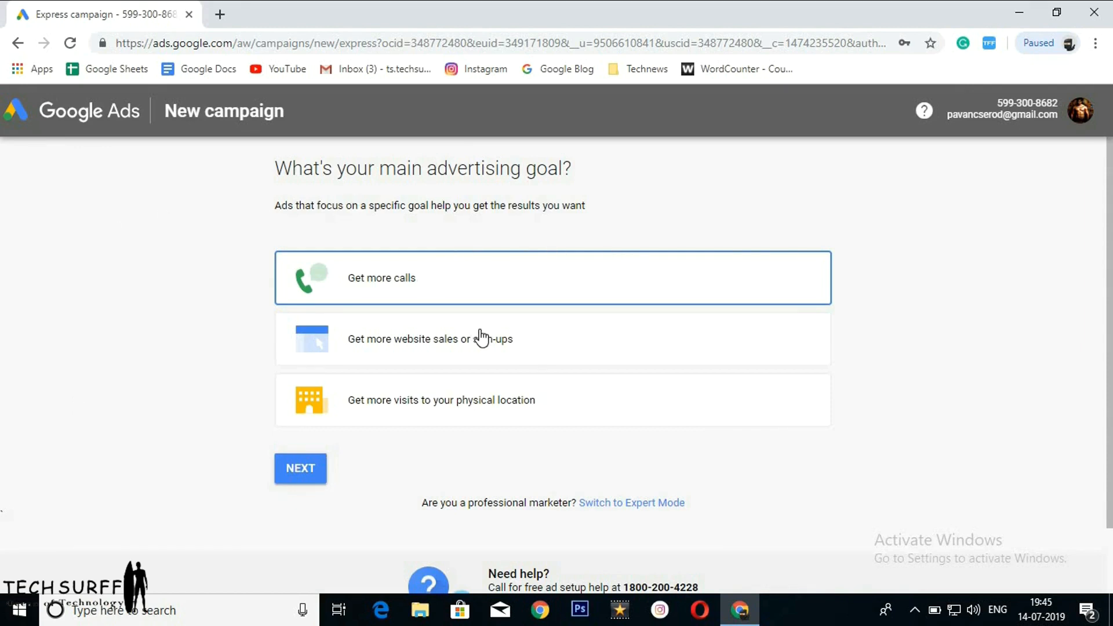
mouse_move(656, 385)
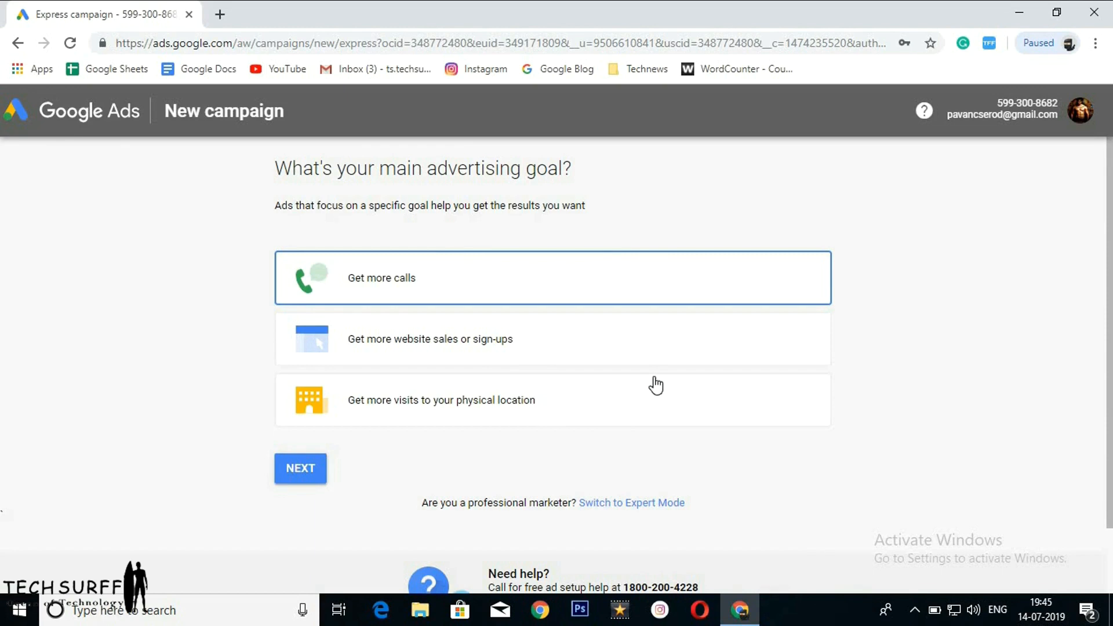
scroll(down, 3)
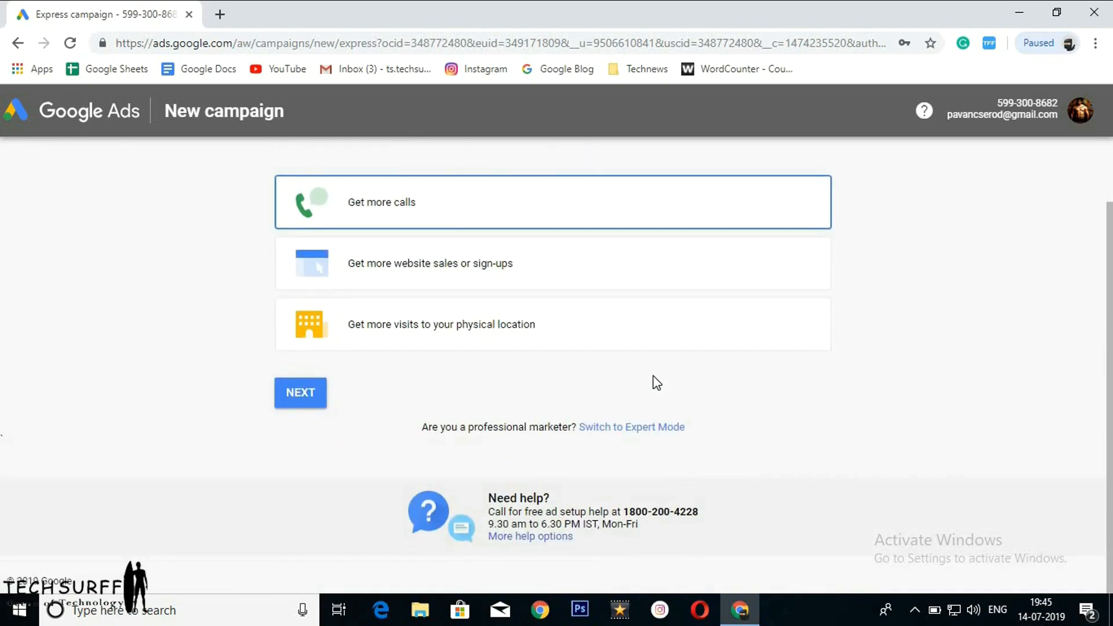
Switch to Expert Mode and choose to create an account without a campaign.
click(300, 393)
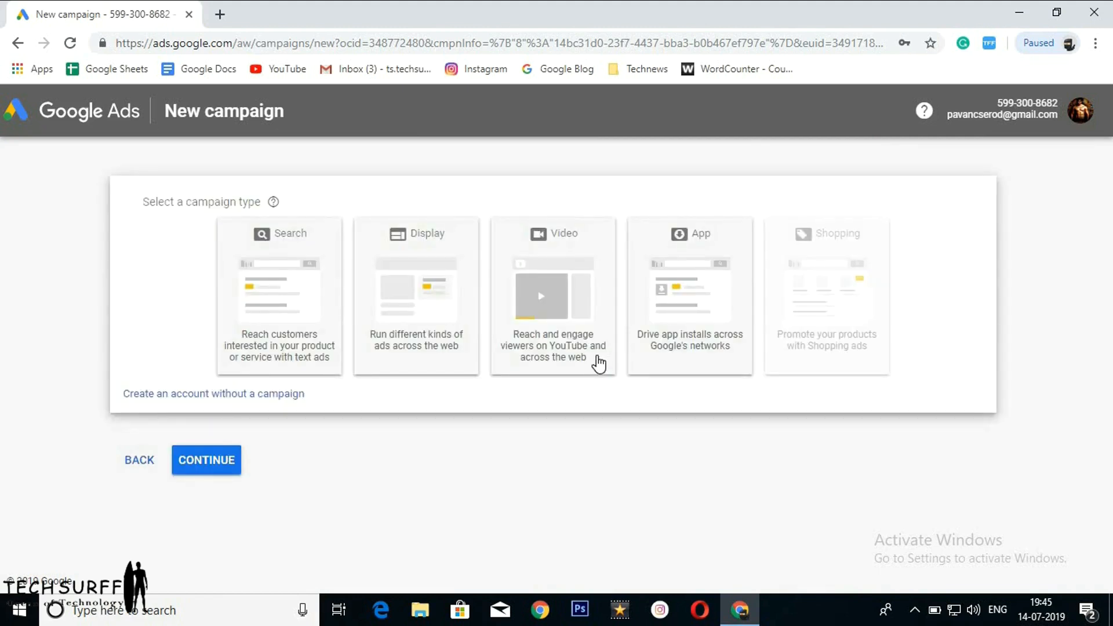
mouse_move(305, 358)
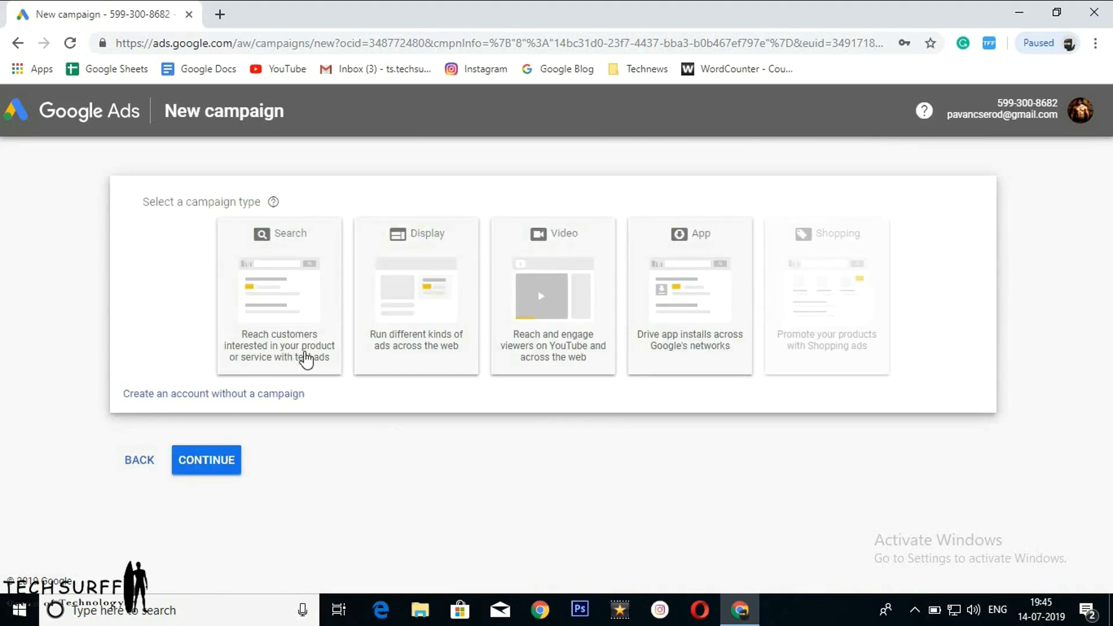
mouse_move(821, 296)
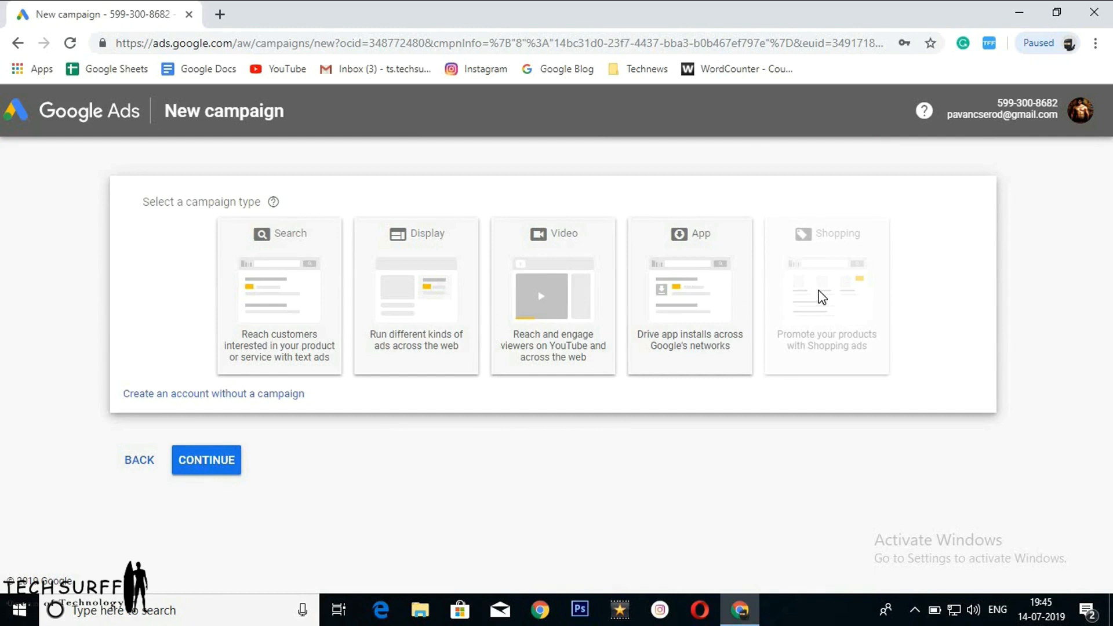
mouse_move(284, 403)
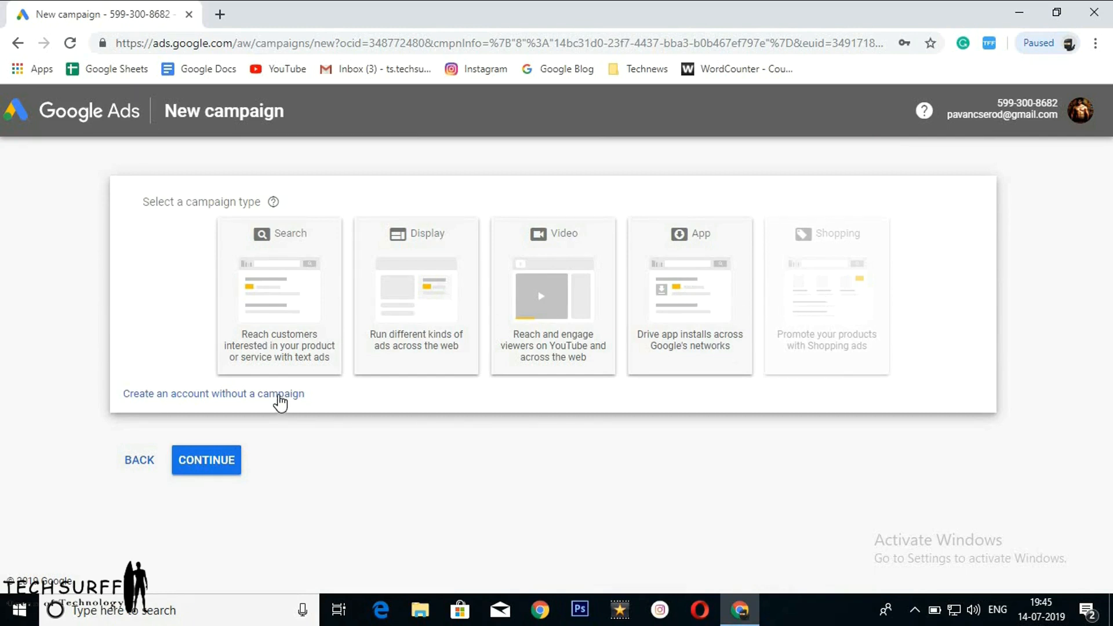
click(213, 393)
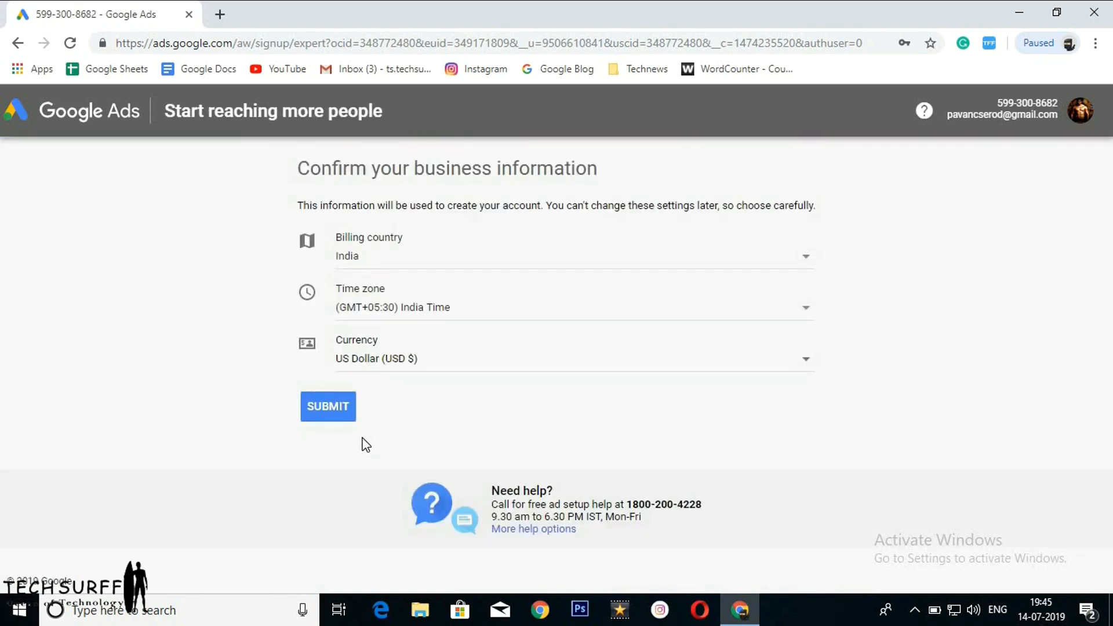
mouse_move(398, 240)
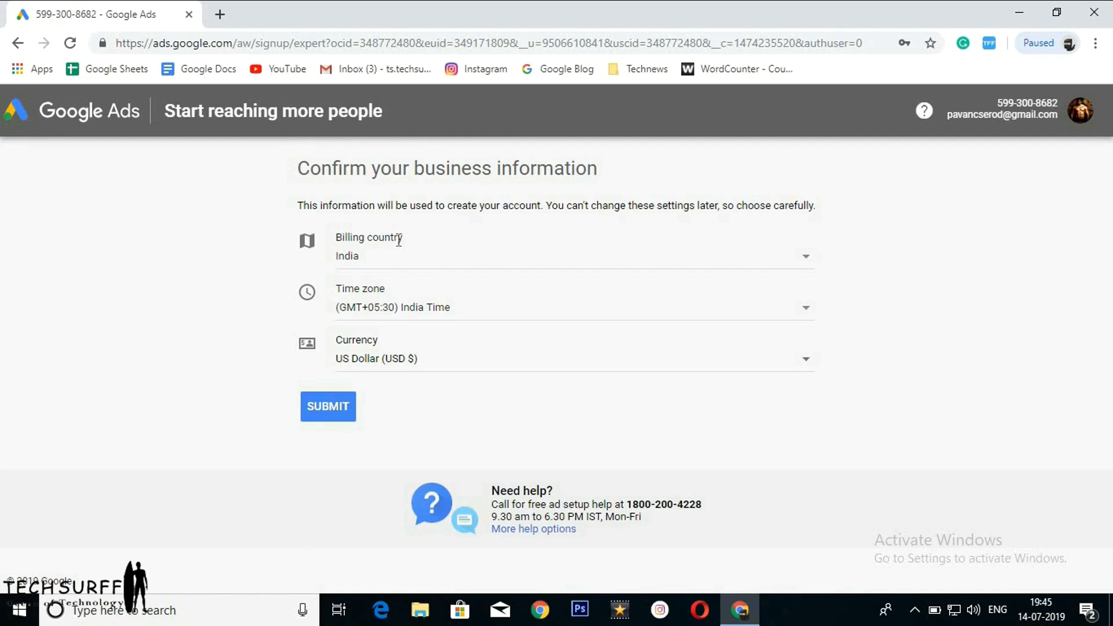
mouse_move(760, 292)
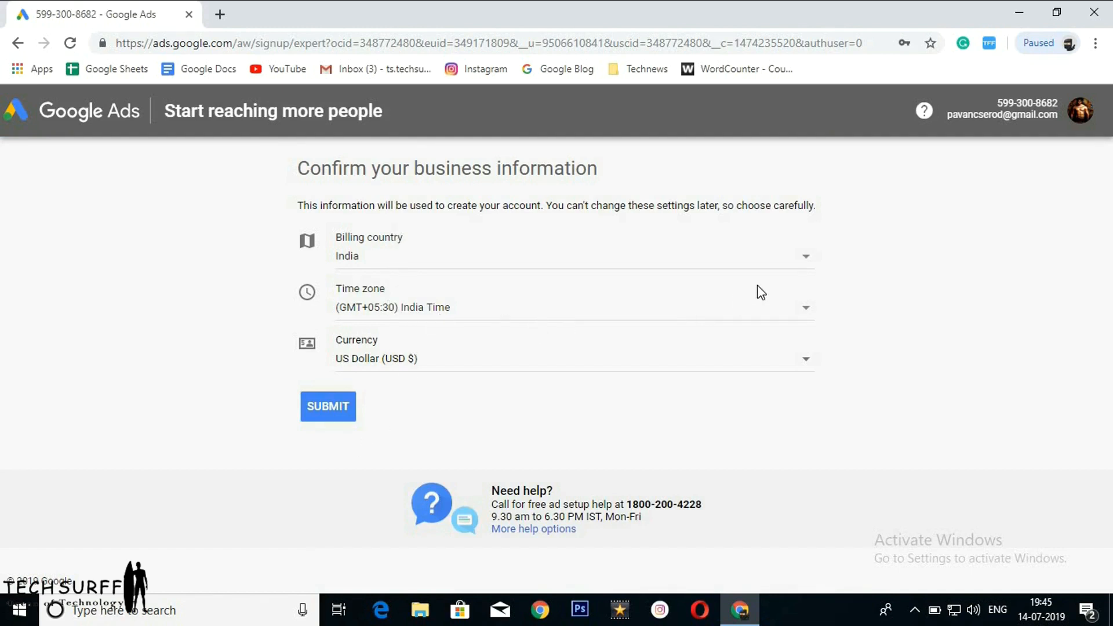
mouse_move(517, 361)
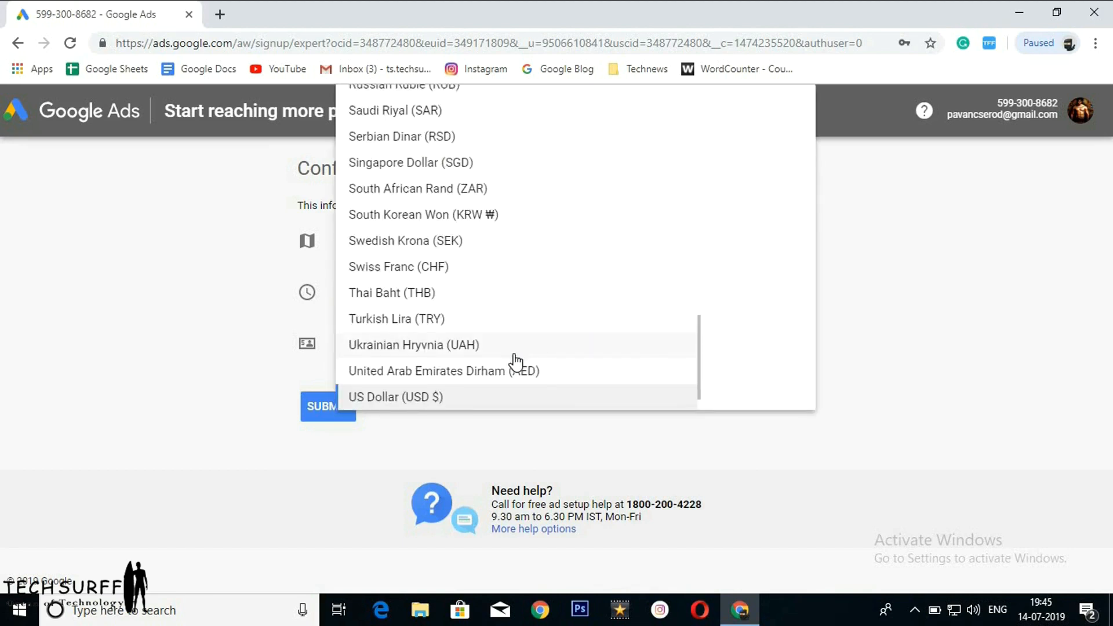
Set currency to Indian Rupee (INR ₹), submit the account and explore its All campaigns overview.
scroll(up, 3)
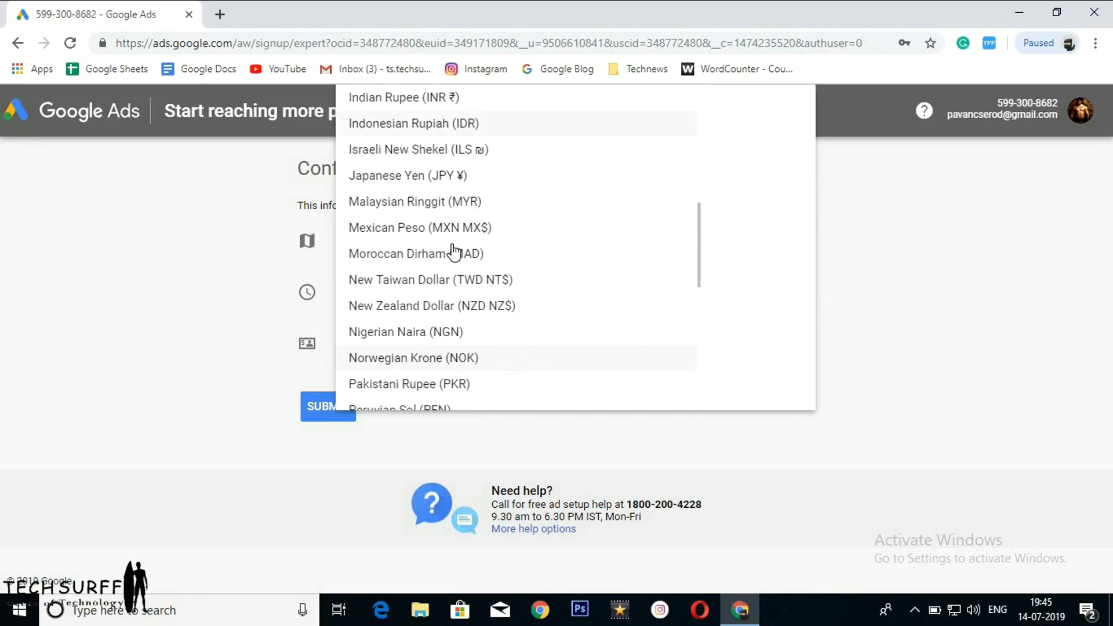
click(403, 98)
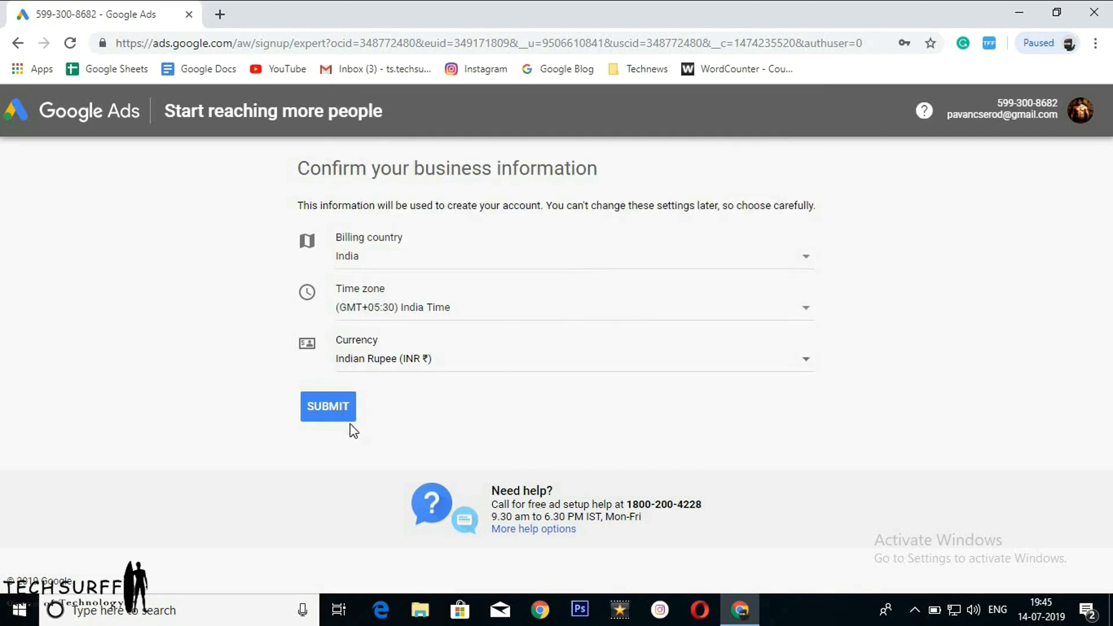
click(327, 406)
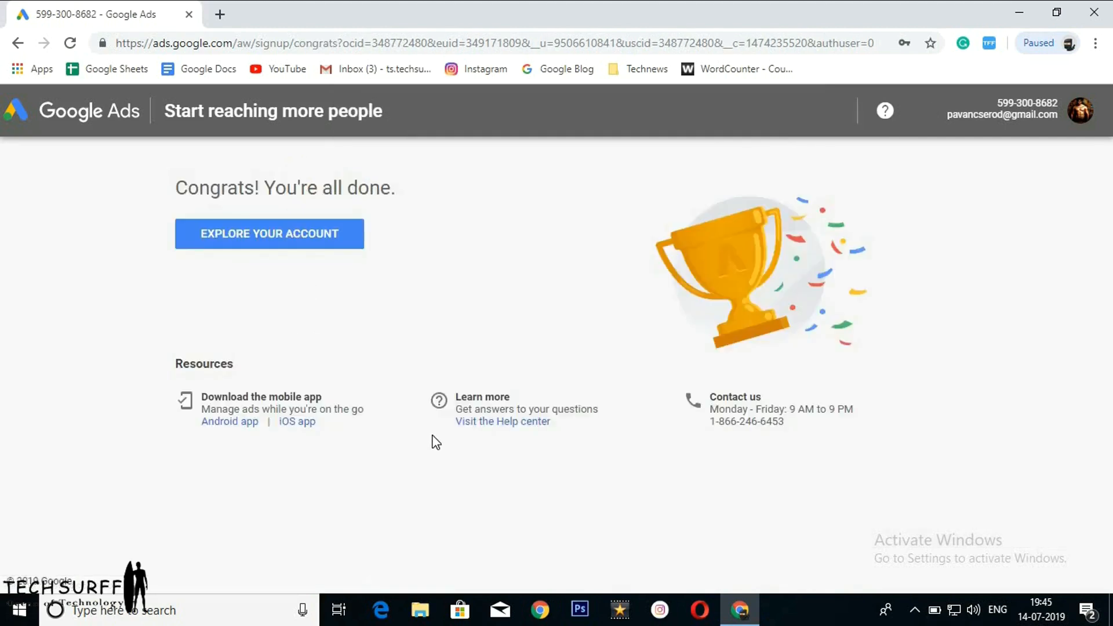
mouse_move(305, 247)
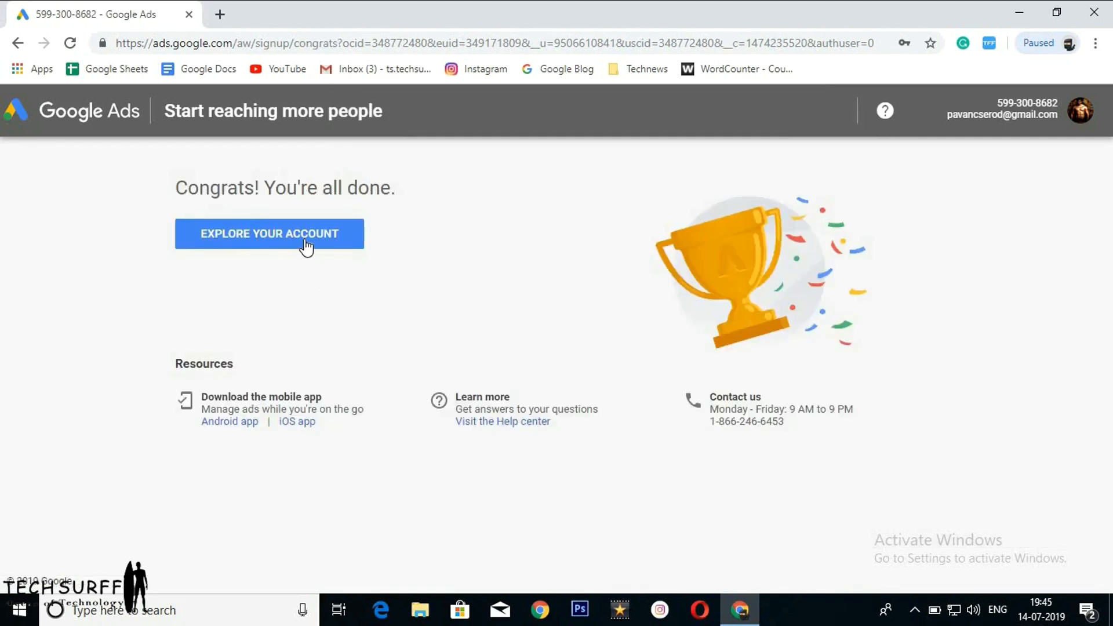
click(269, 233)
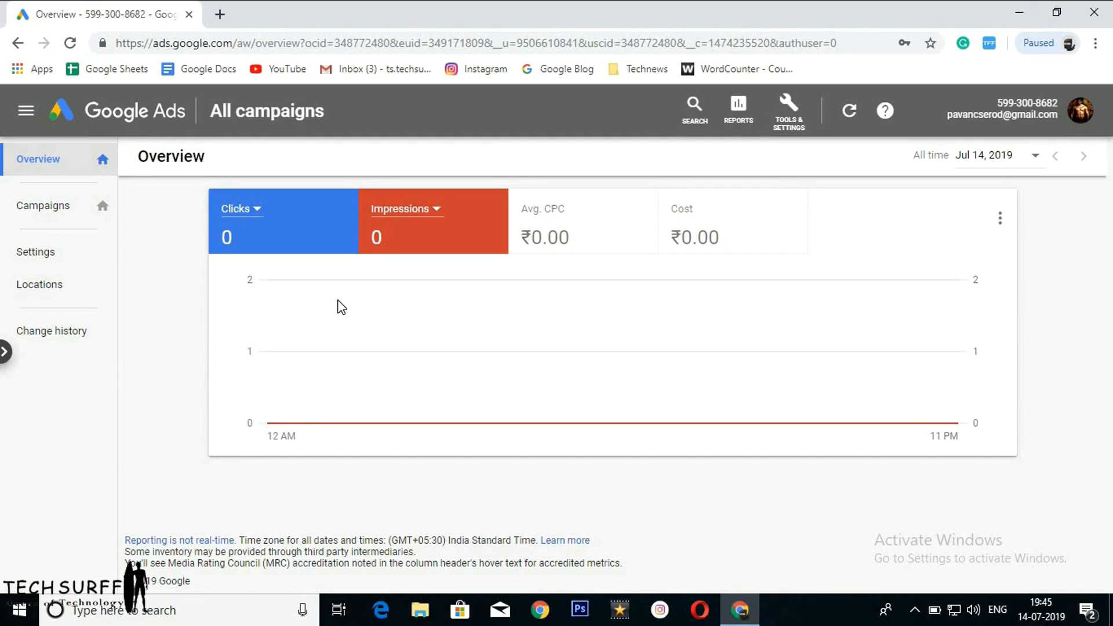
mouse_move(337, 355)
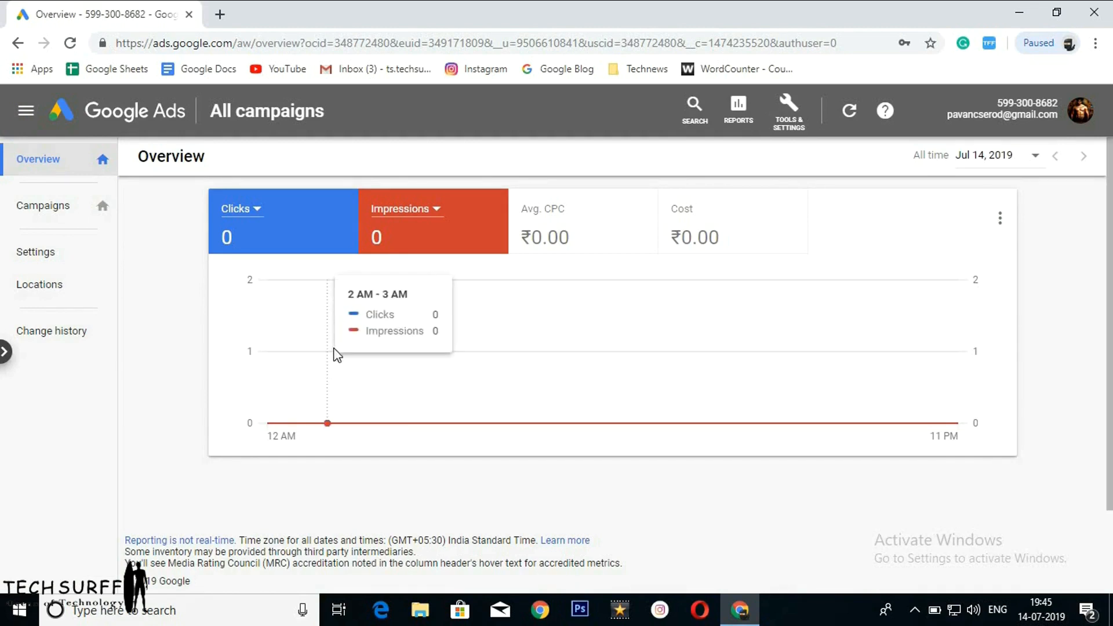
mouse_move(564, 374)
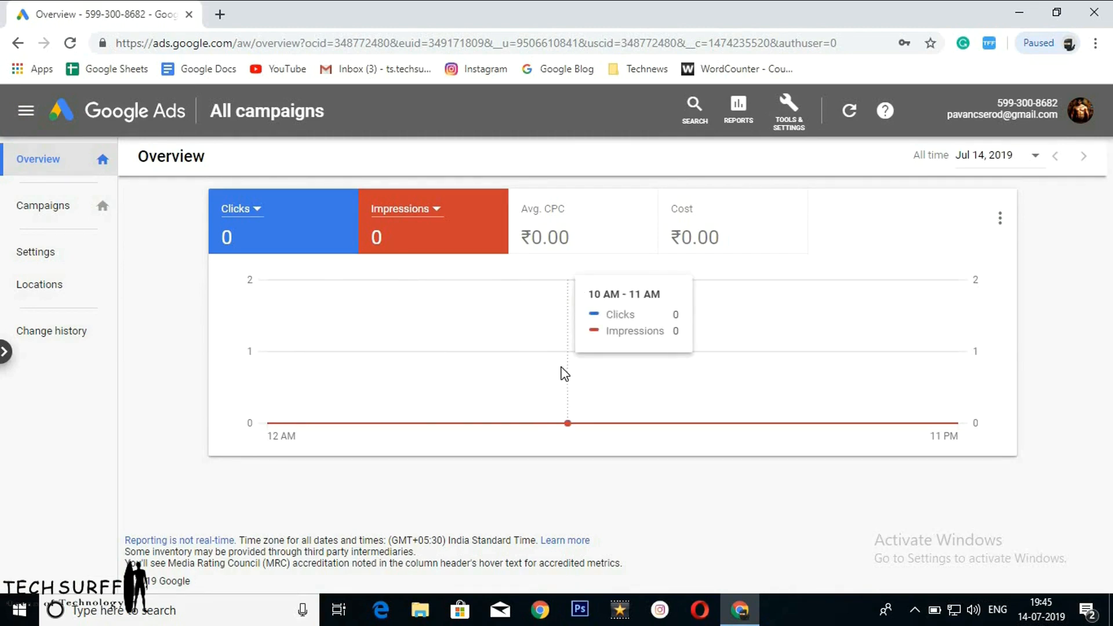
mouse_move(552, 440)
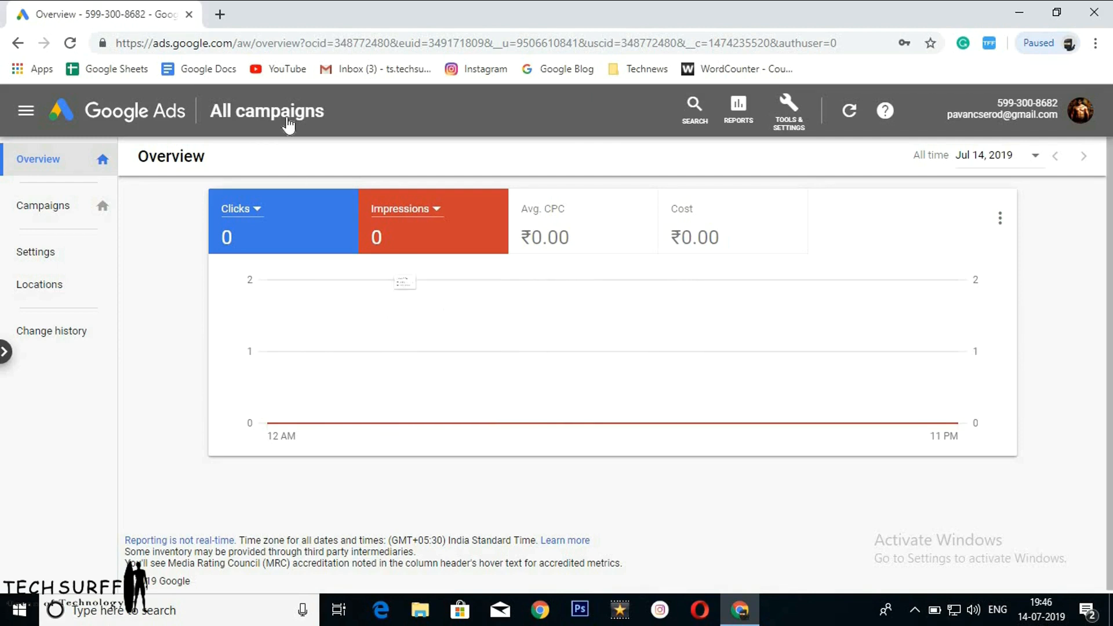
mouse_move(788, 111)
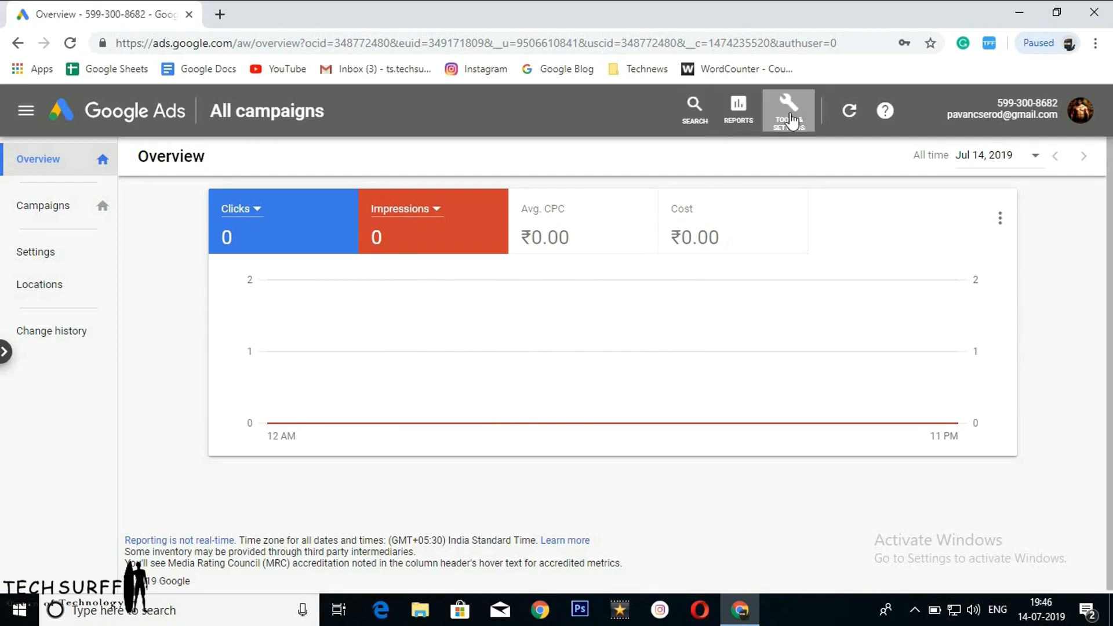
mouse_move(40, 306)
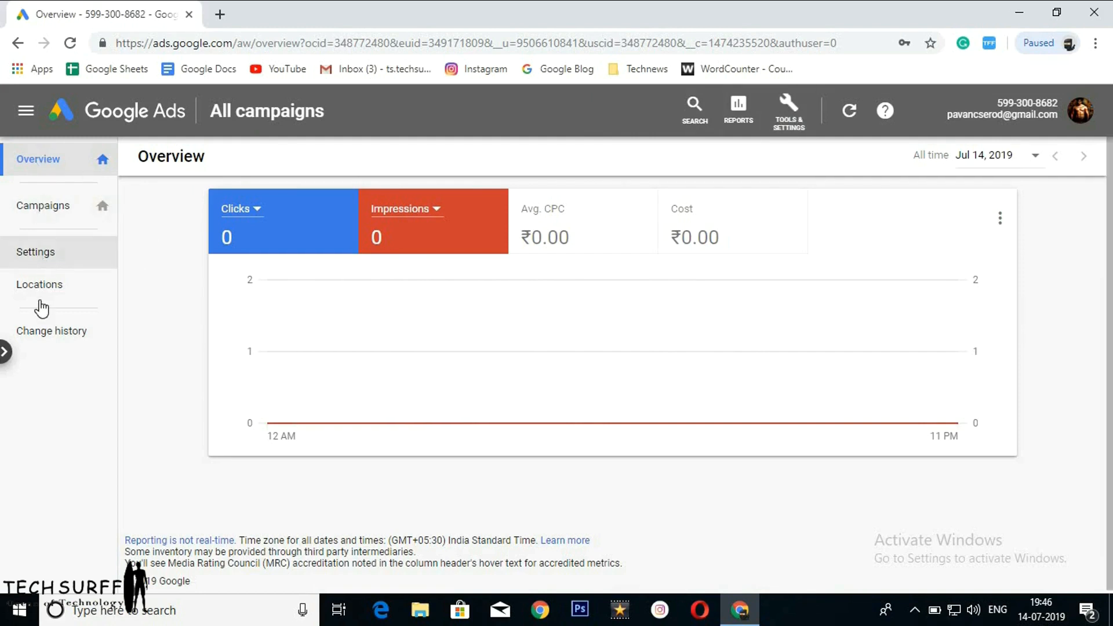
mouse_move(572, 438)
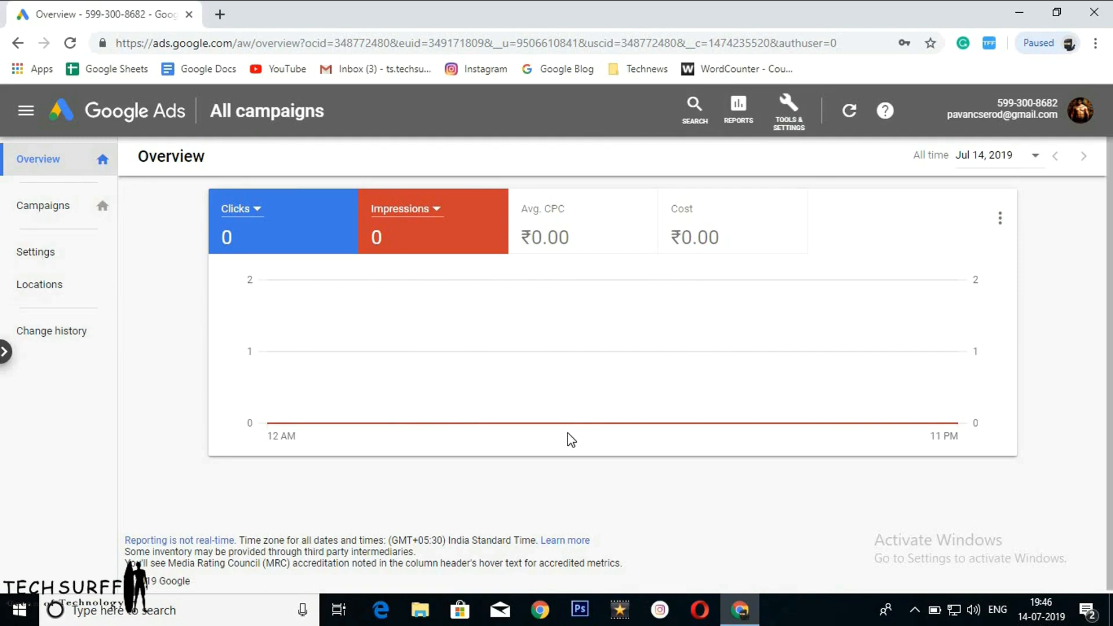